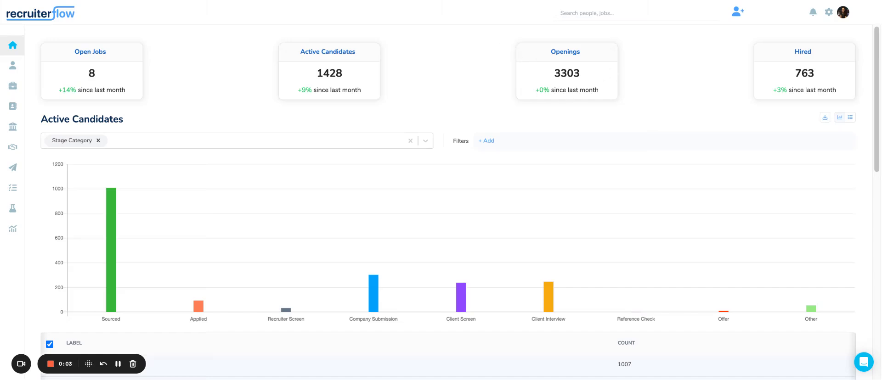
mouse_move(641, 91)
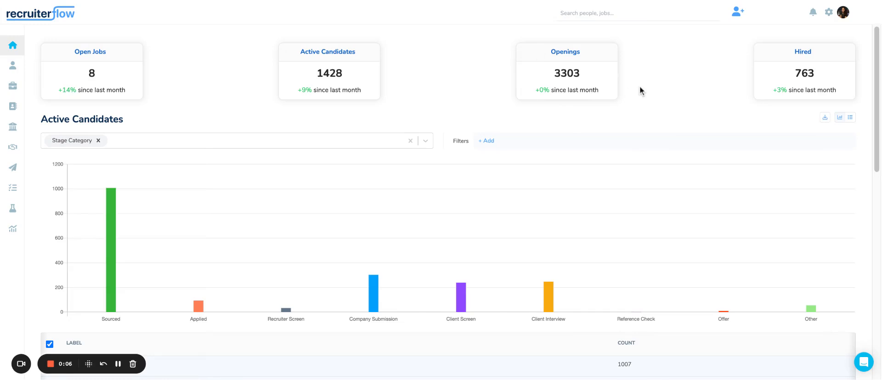
mouse_move(204, 52)
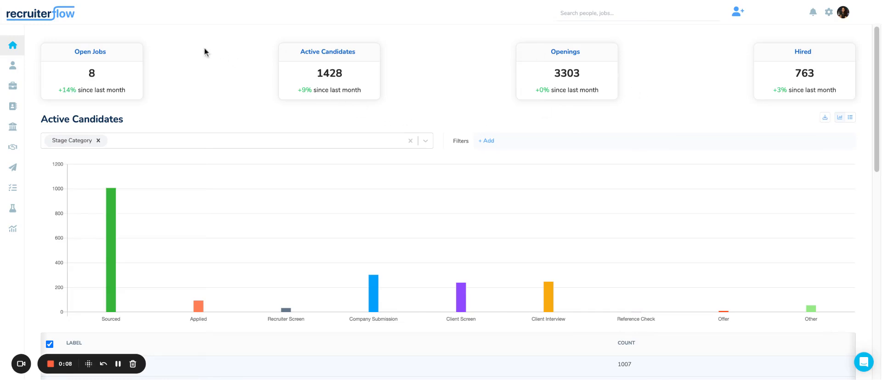
mouse_move(678, 45)
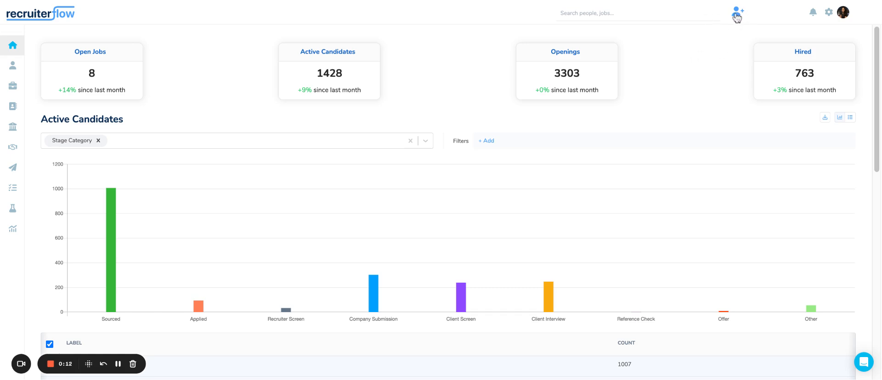
Start adding a new candidate from the top-bar add-person menu.
click(736, 12)
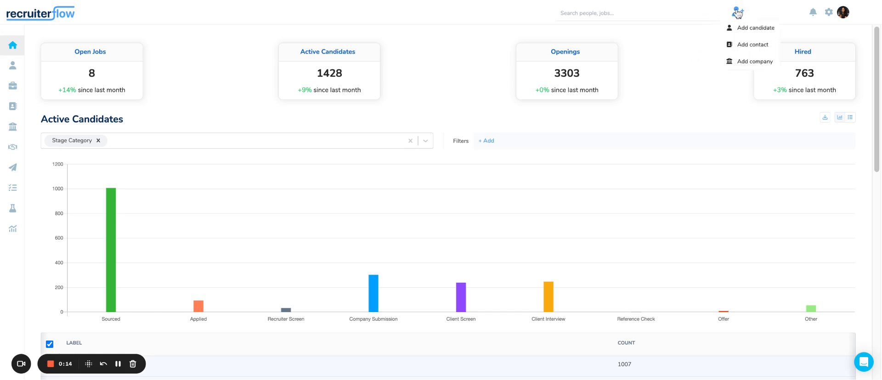
click(754, 27)
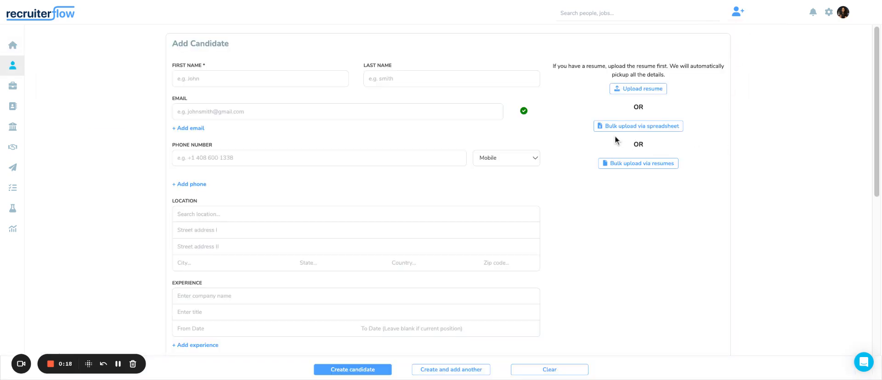
mouse_move(608, 131)
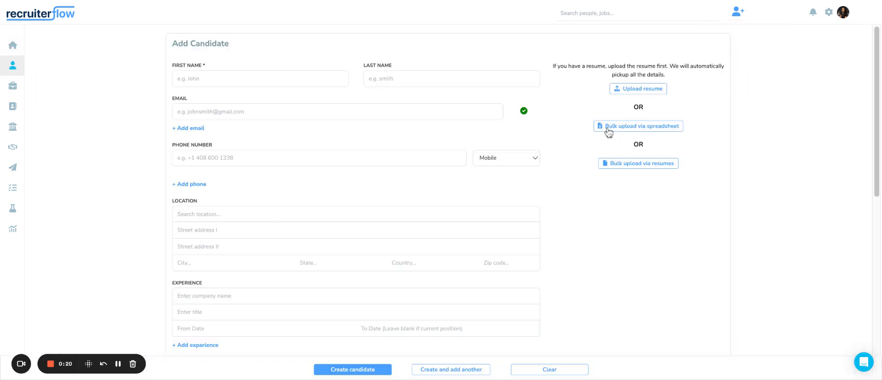
Begin a bulk upload via spreadsheet and choose the spreadsheet export file.
click(638, 126)
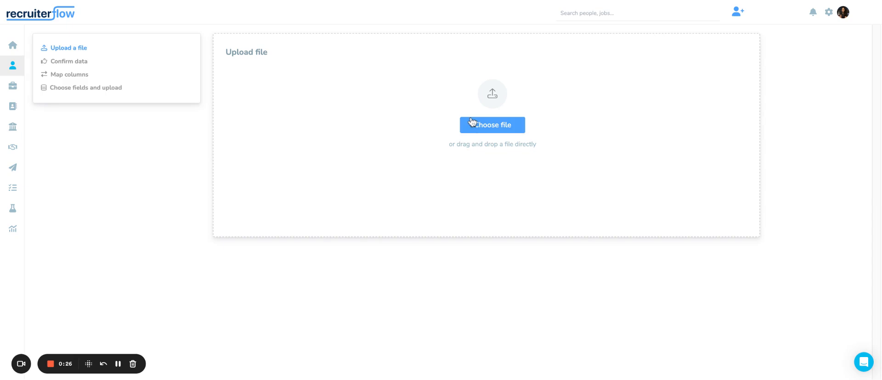
mouse_move(527, 118)
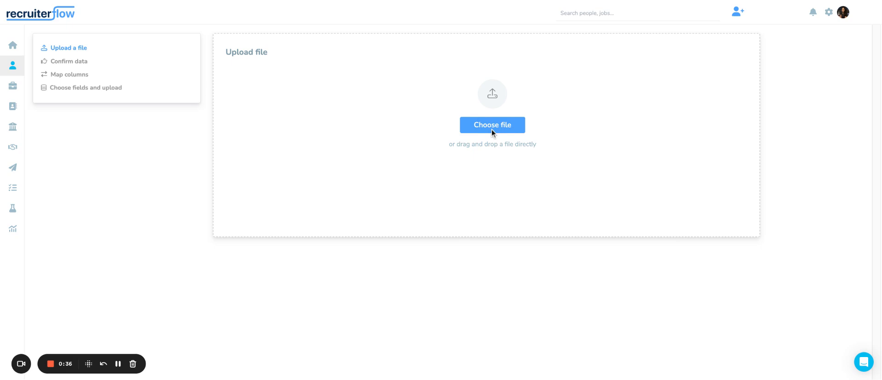
click(491, 124)
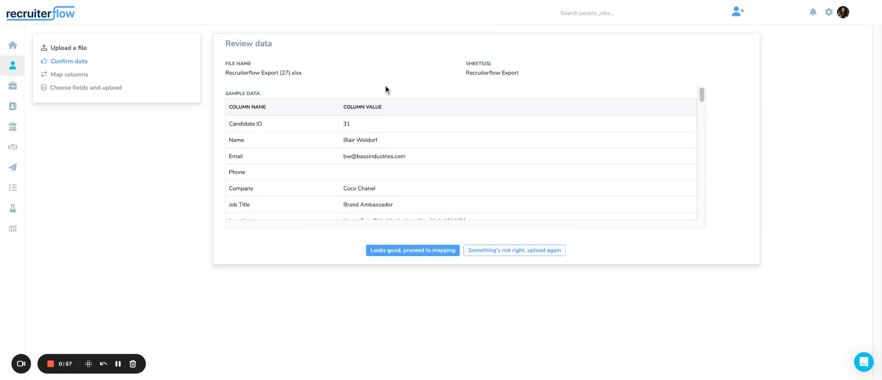
mouse_move(320, 99)
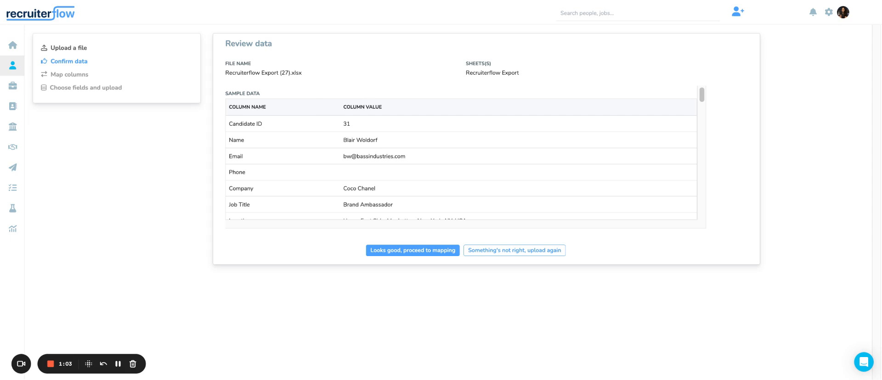
mouse_move(390, 216)
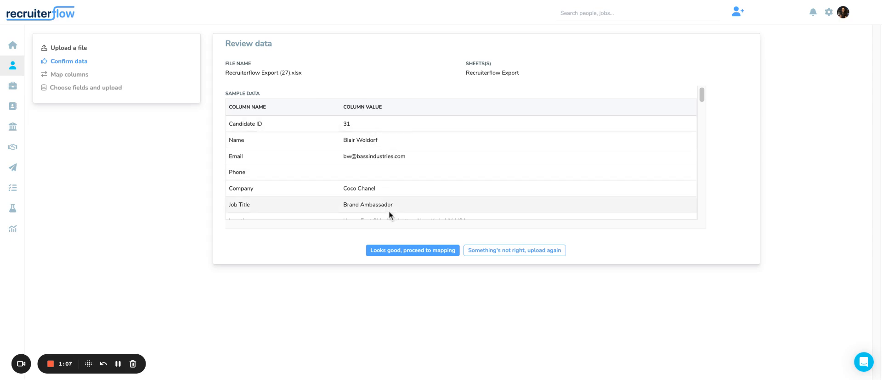
mouse_move(399, 253)
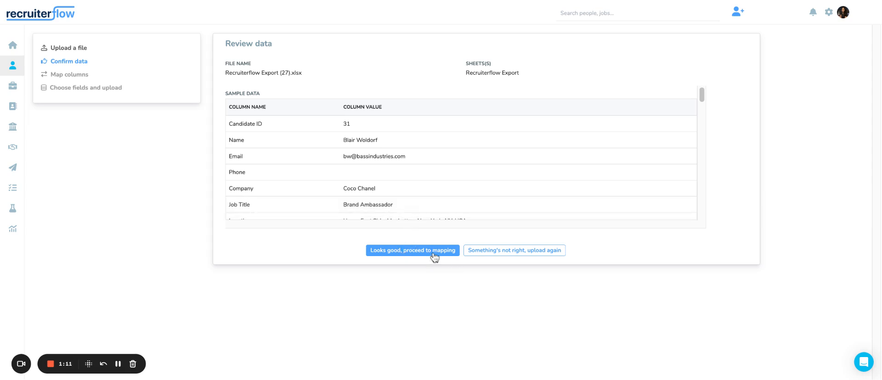
Accept the sample data, then map Name, Email and Work Phone to the sheet's Name, Email and Phone columns.
click(412, 251)
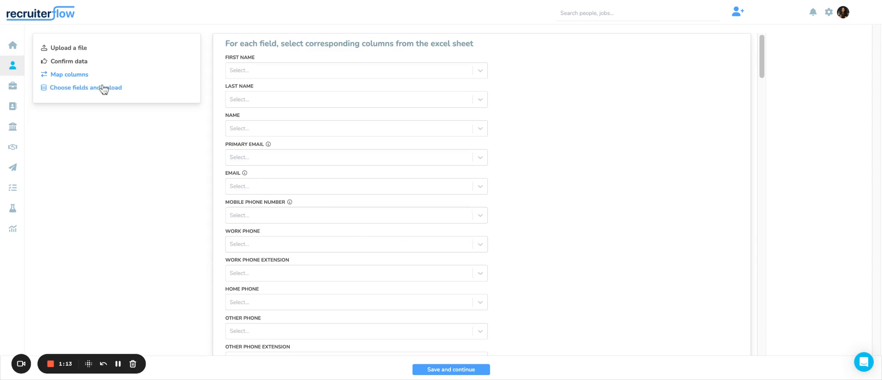
mouse_move(189, 77)
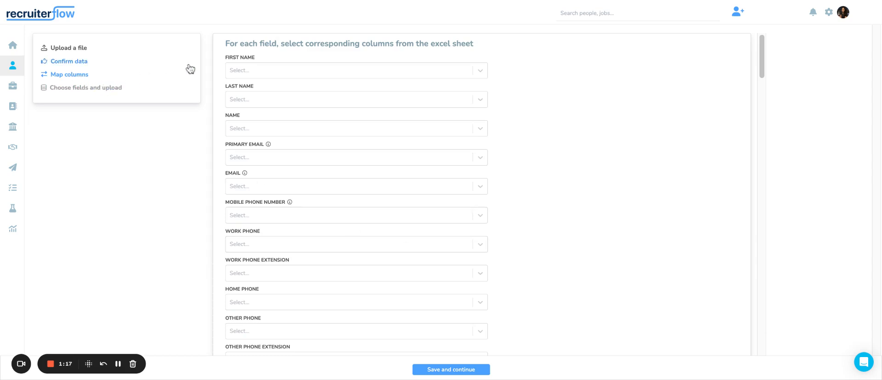
mouse_move(266, 90)
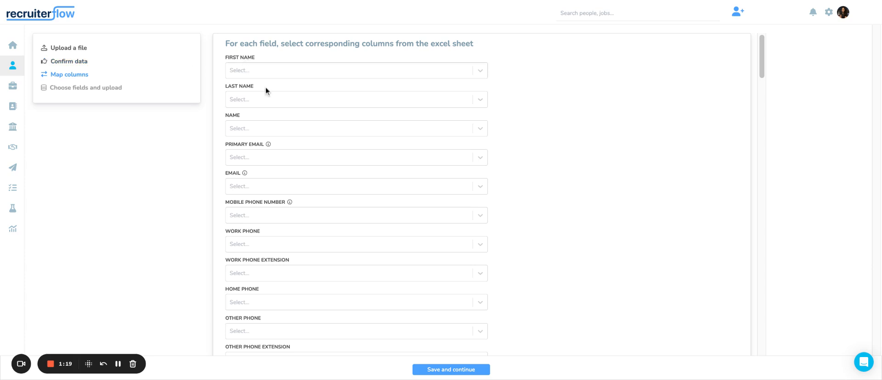
mouse_move(293, 135)
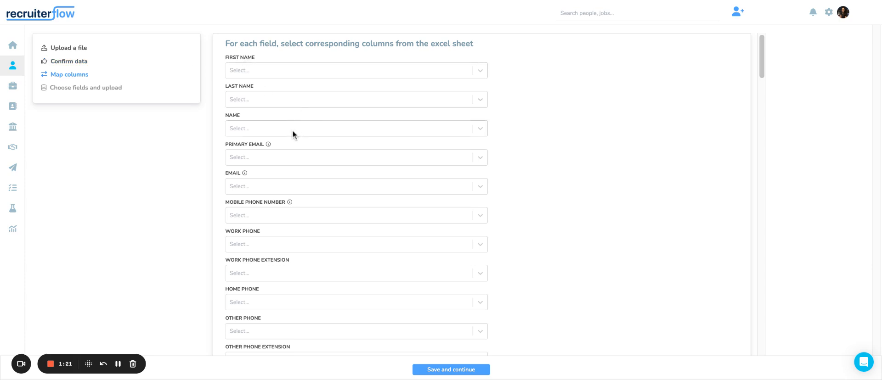
click(356, 128)
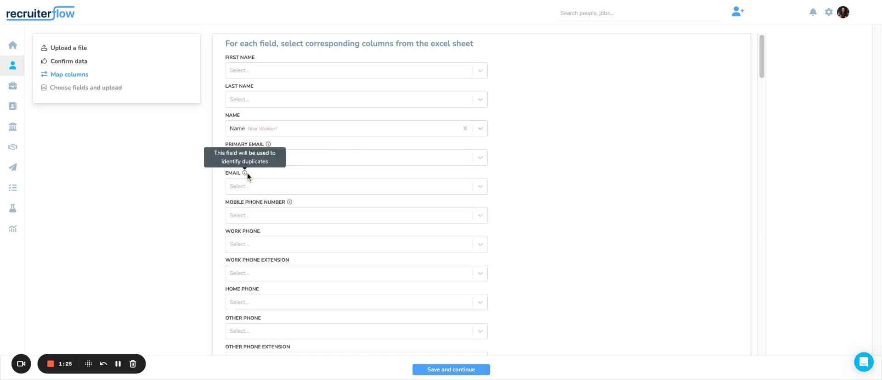
mouse_move(301, 201)
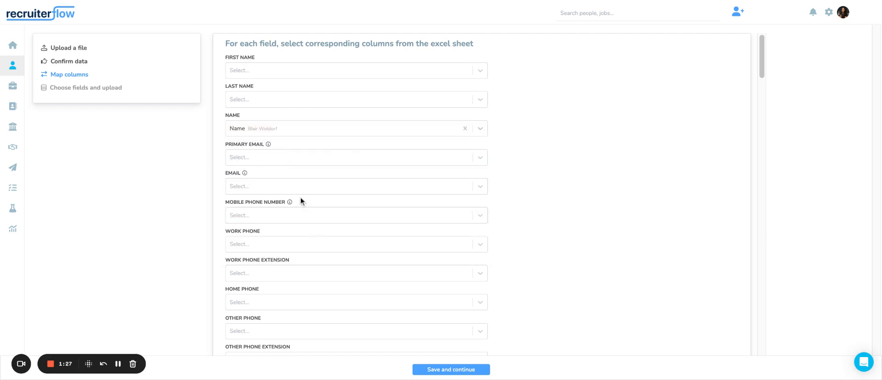
click(356, 187)
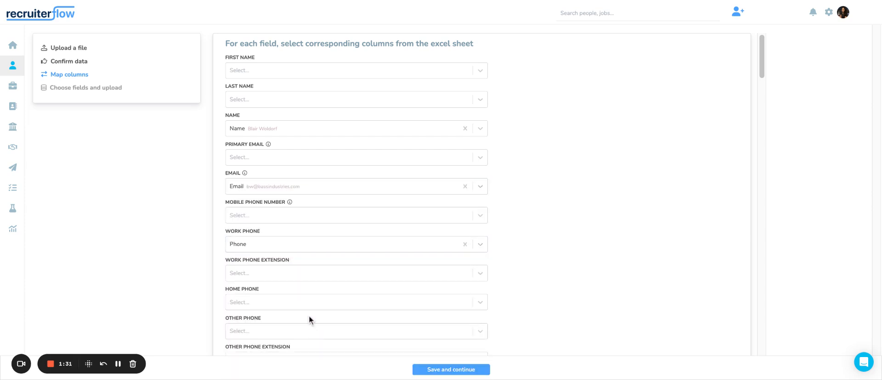
scroll(down, 3)
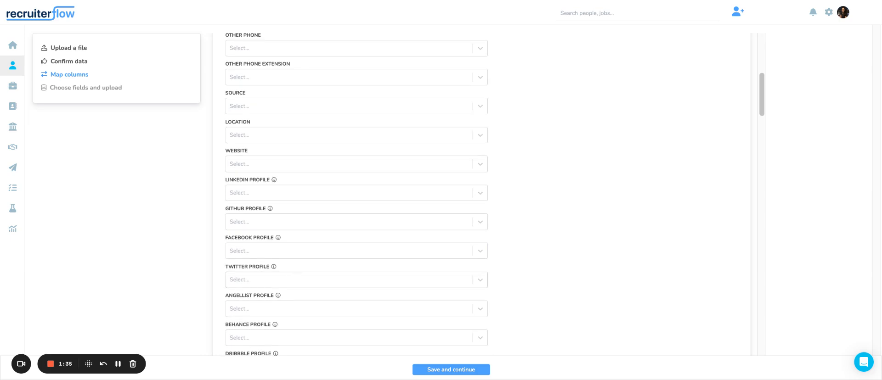
scroll(down, 3)
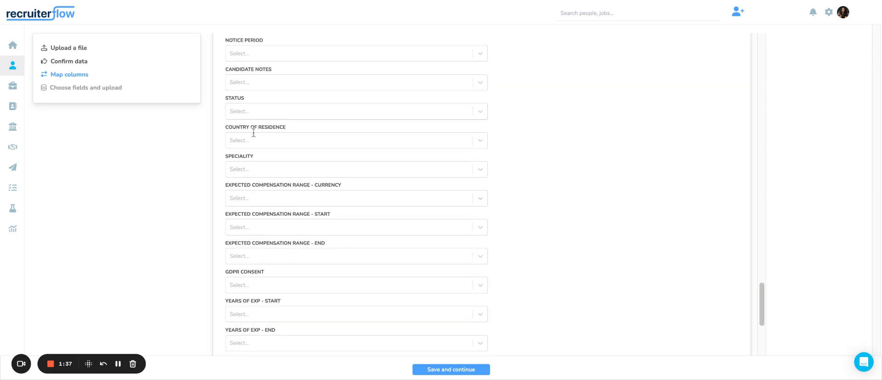
scroll(down, 3)
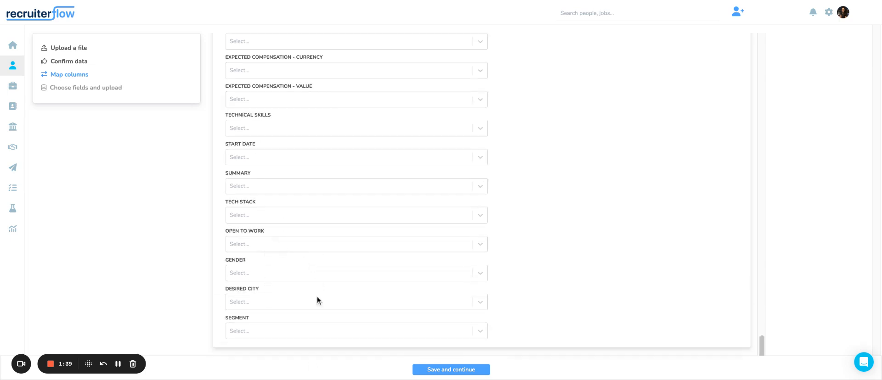
mouse_move(346, 224)
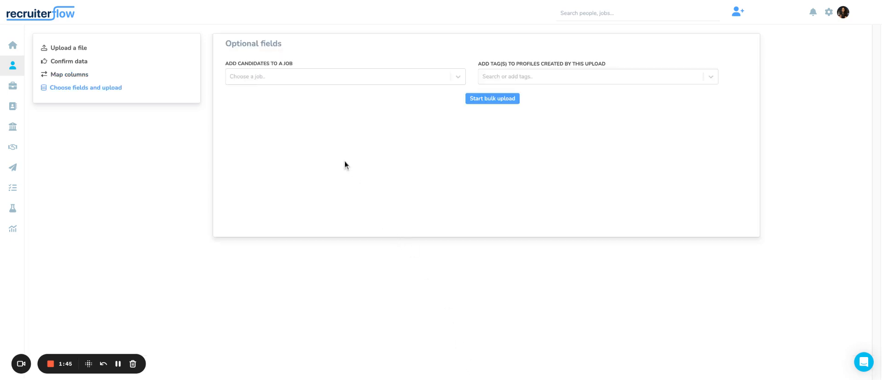
mouse_move(703, 231)
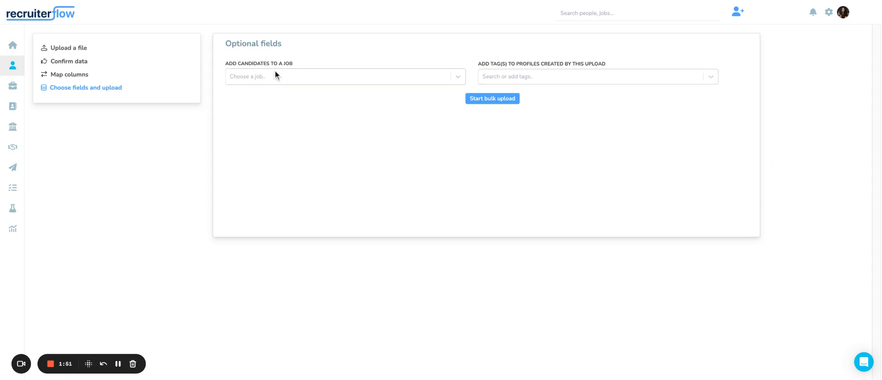
mouse_move(275, 74)
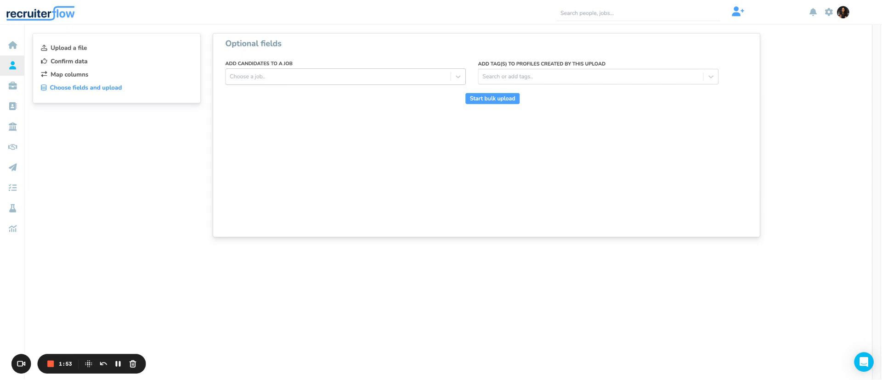
Choose the Custom Workflow / OB / HR job for the uploaded candidates.
click(340, 76)
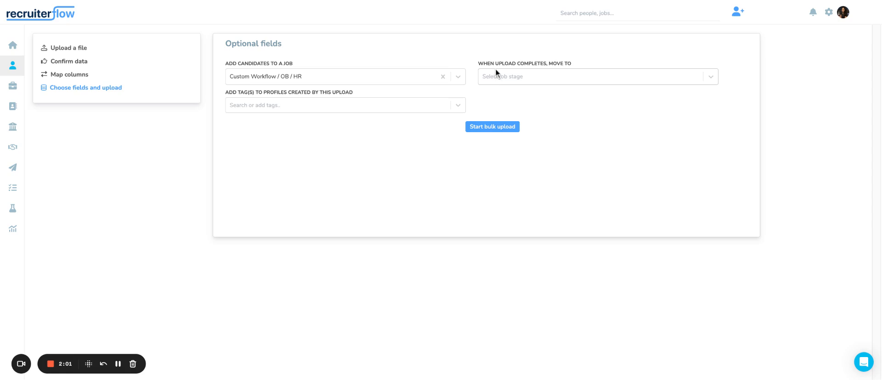
mouse_move(639, 59)
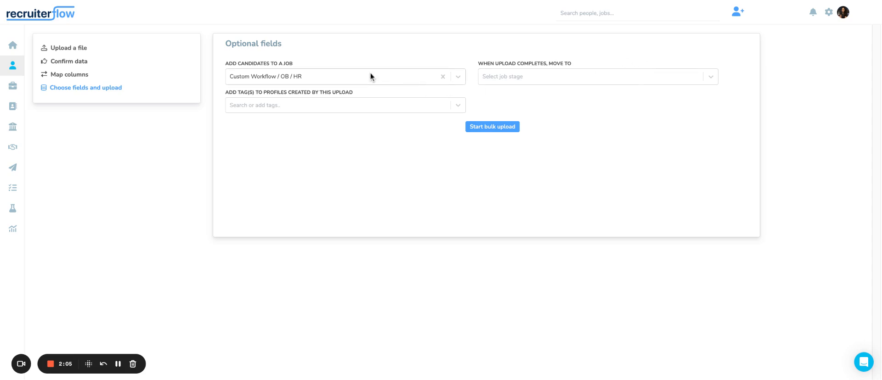
mouse_move(223, 109)
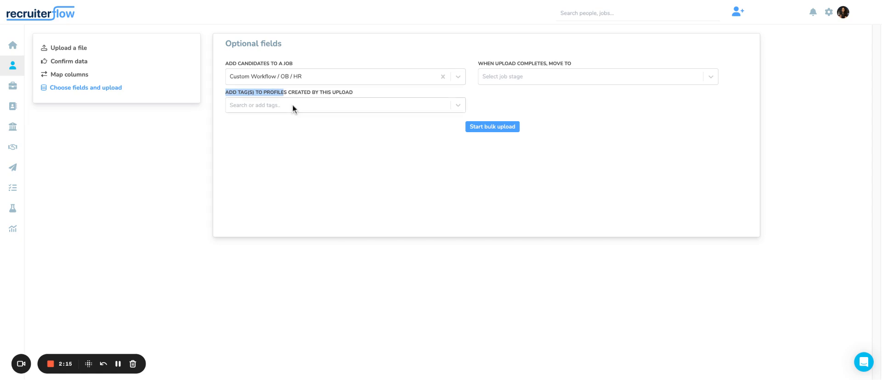
click(342, 106)
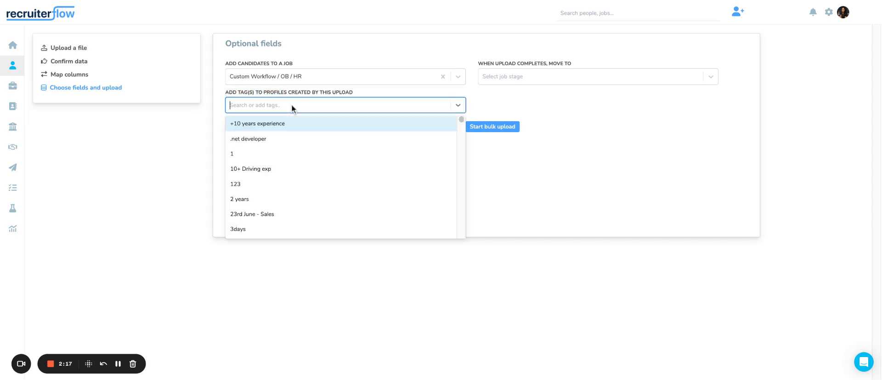
click(509, 155)
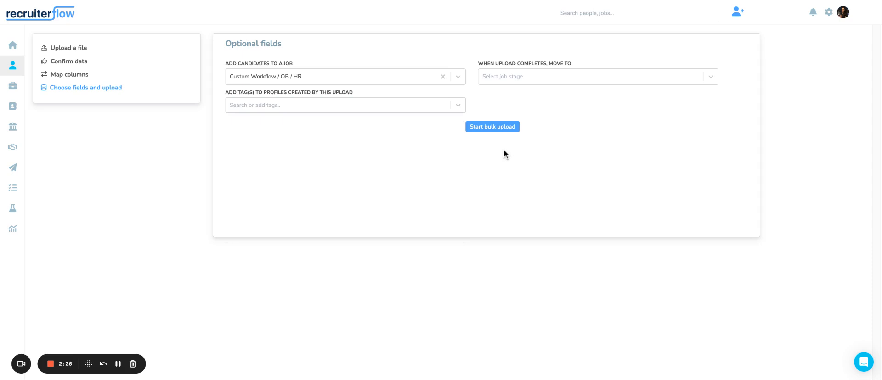
click(343, 105)
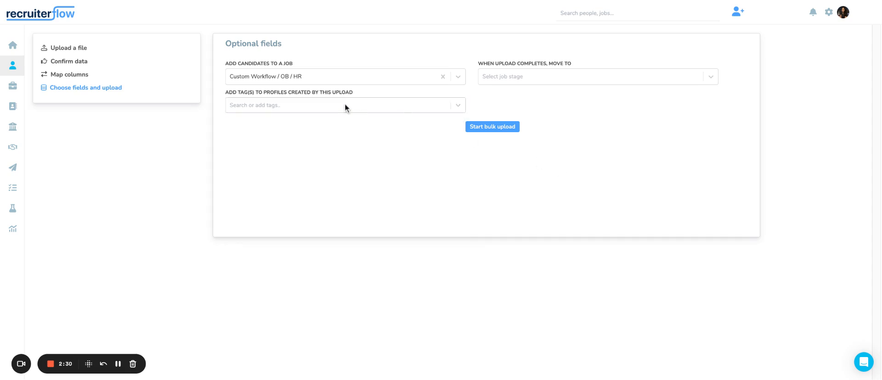
mouse_move(438, 150)
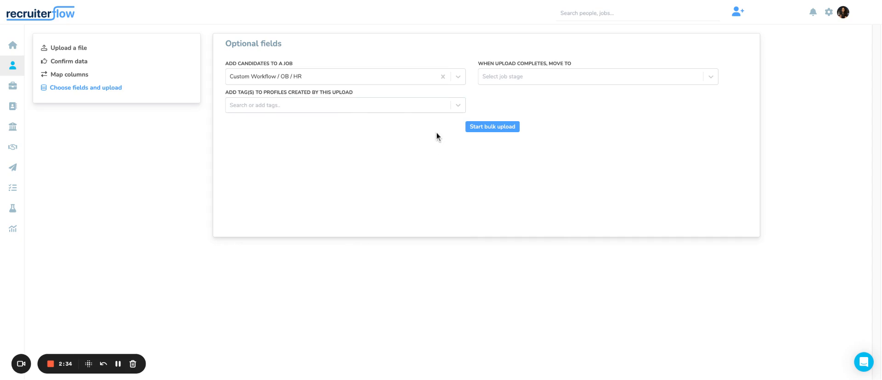
mouse_move(432, 92)
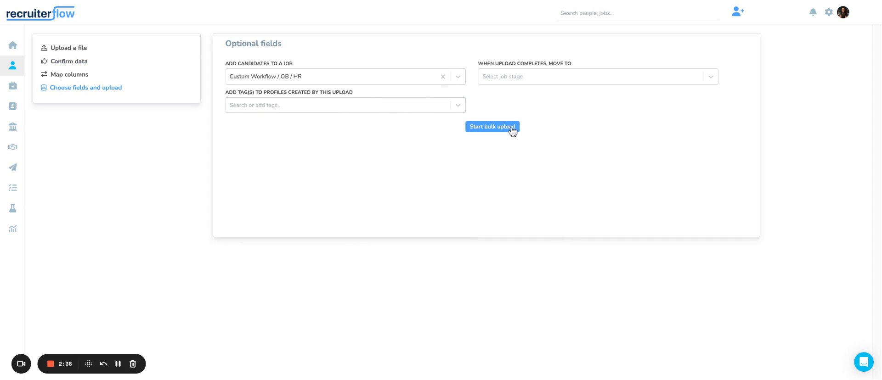
mouse_move(229, 128)
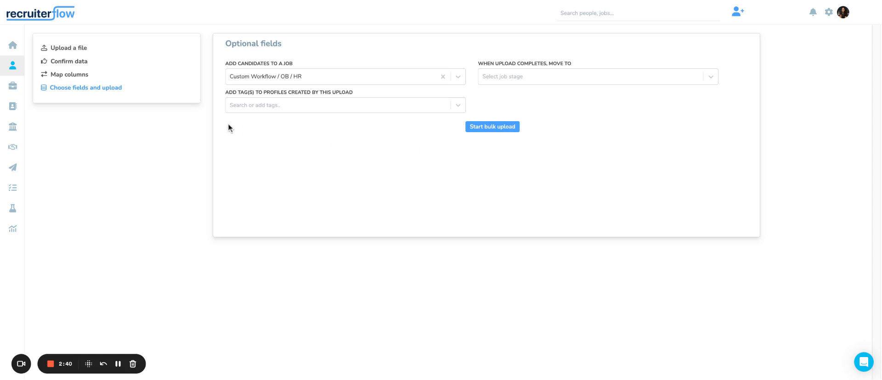
mouse_move(195, 153)
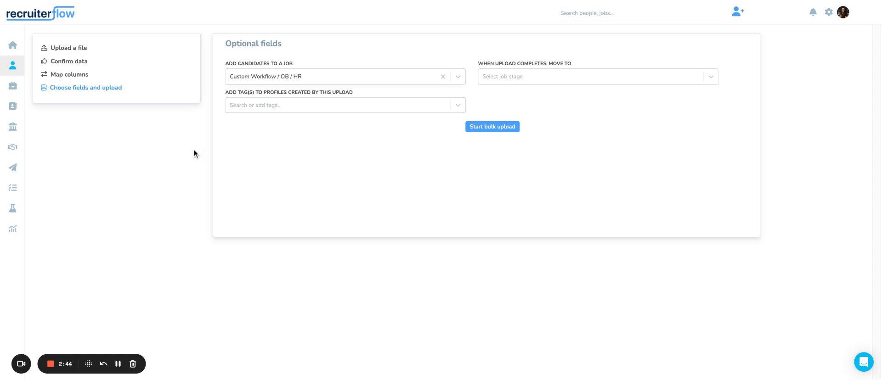